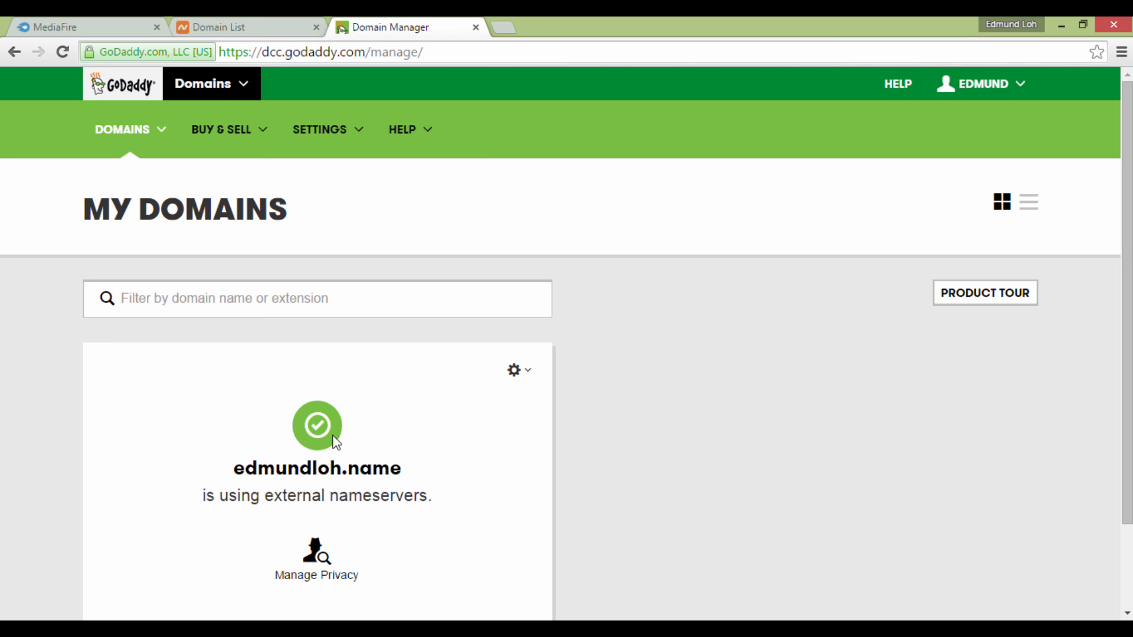
mouse_move(542, 375)
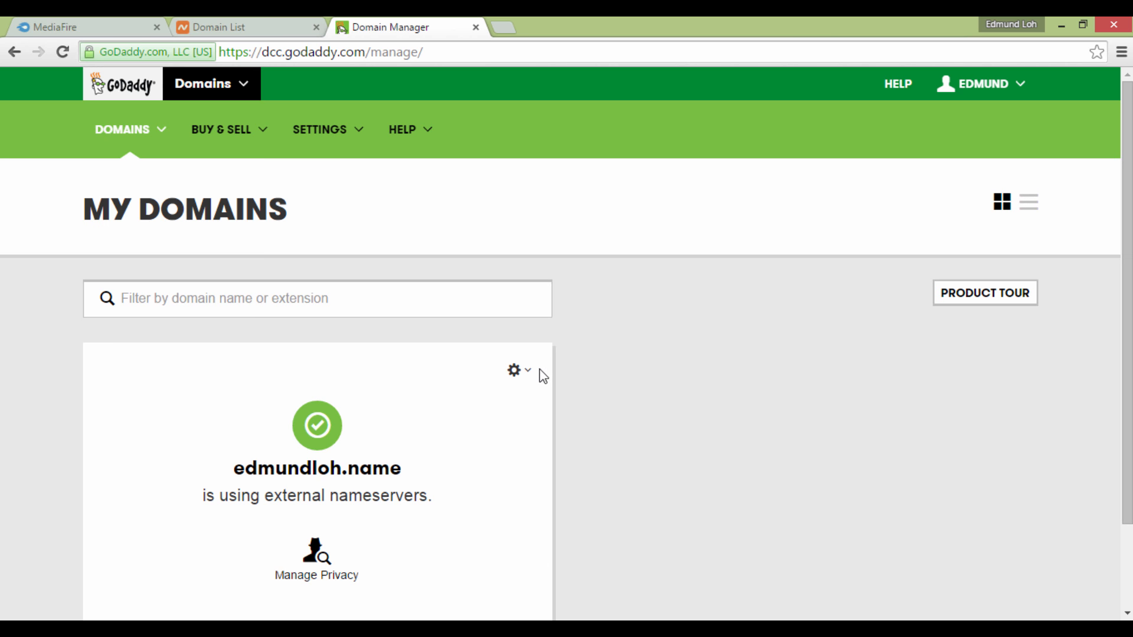
- Reach the Nameserver Settings for edmundloh.name via Manage DNS, listing NS489 and NS490 HOSTGATOR.COM
left_click(515, 370)
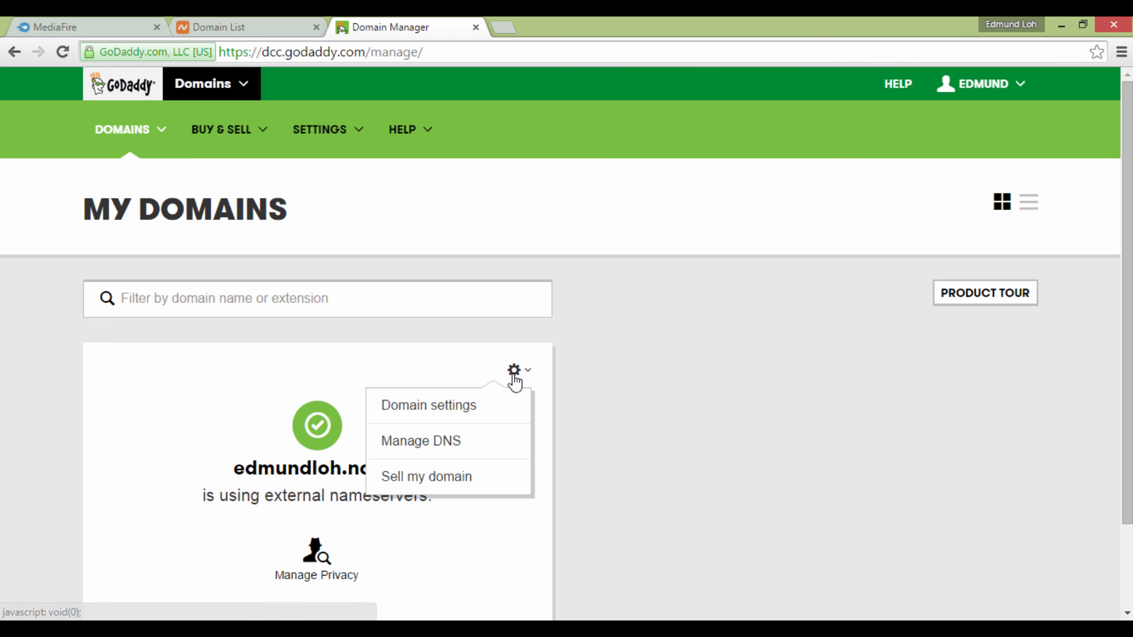
mouse_move(448, 441)
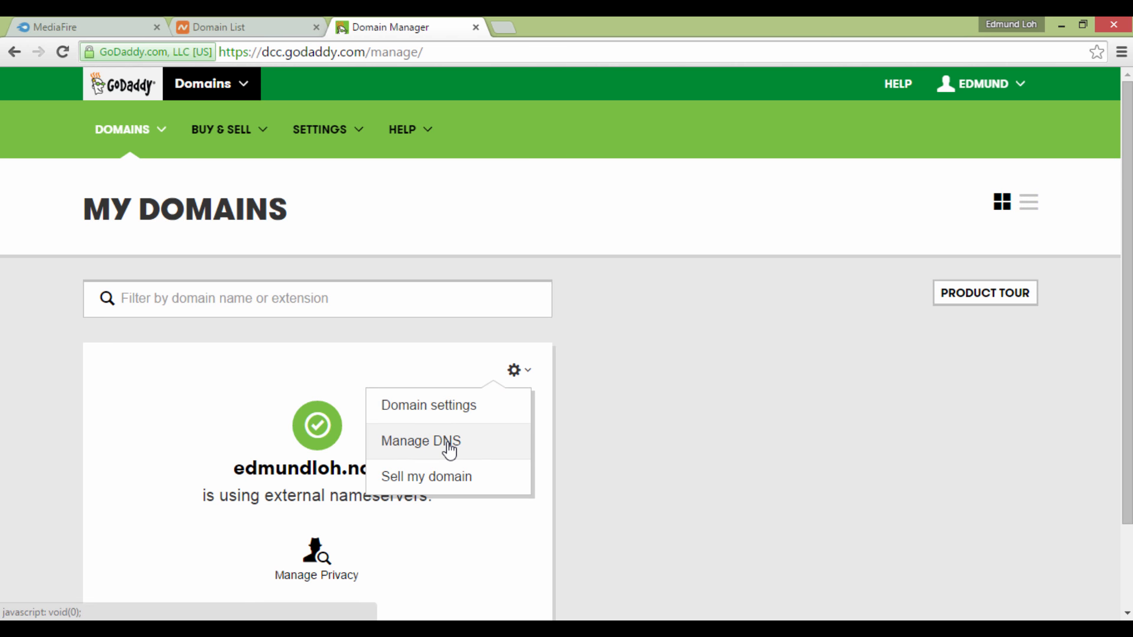
left_click(420, 440)
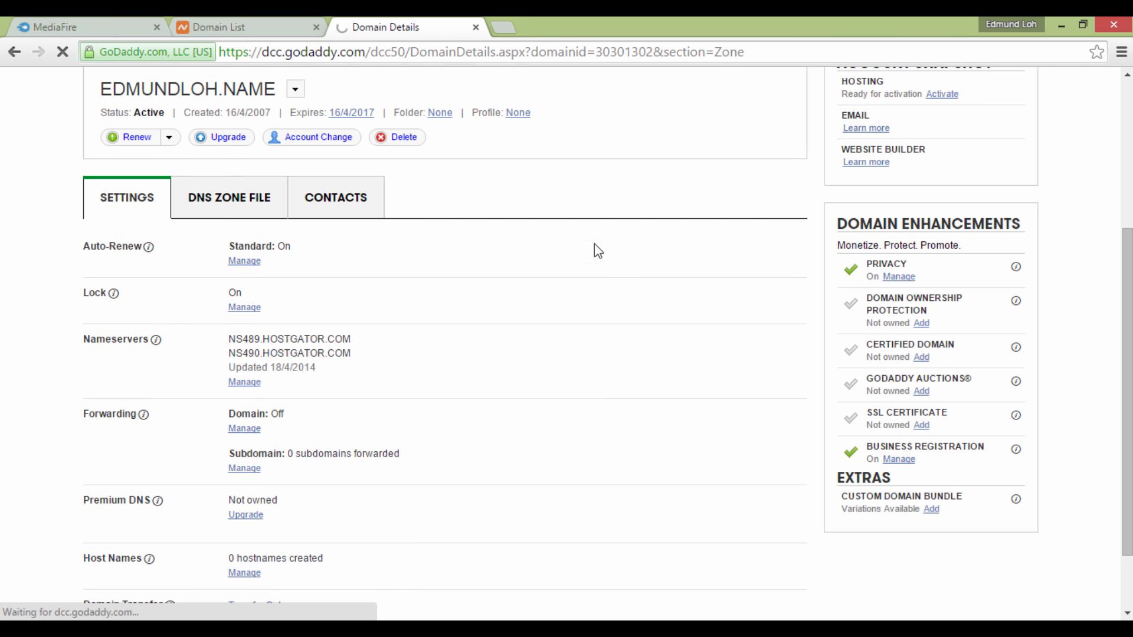
left_click(245, 381)
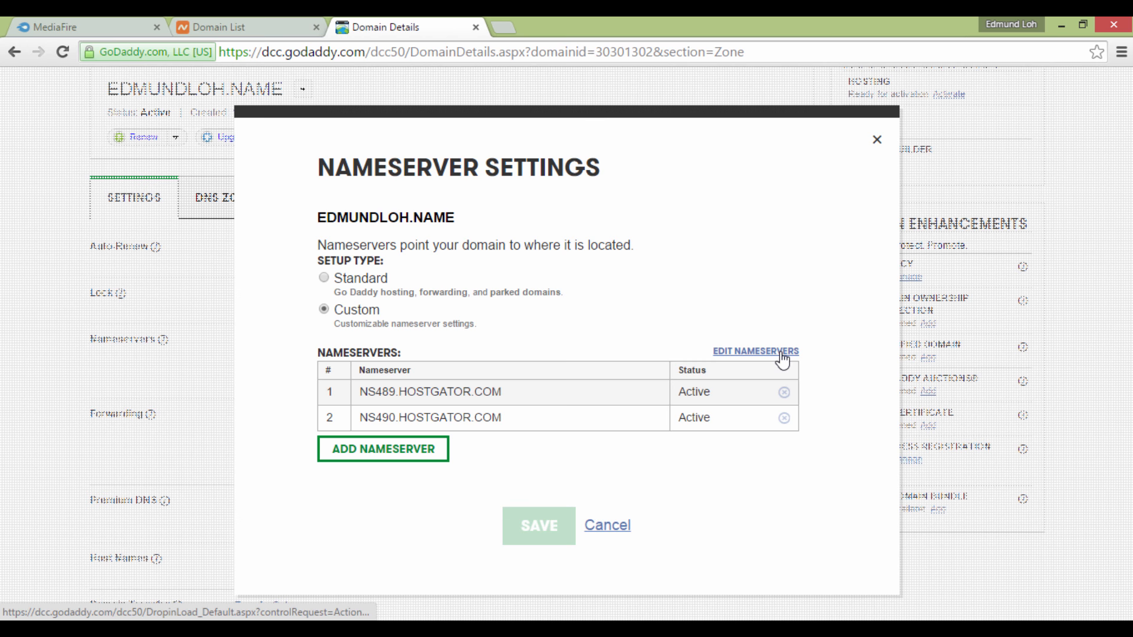
left_click(754, 352)
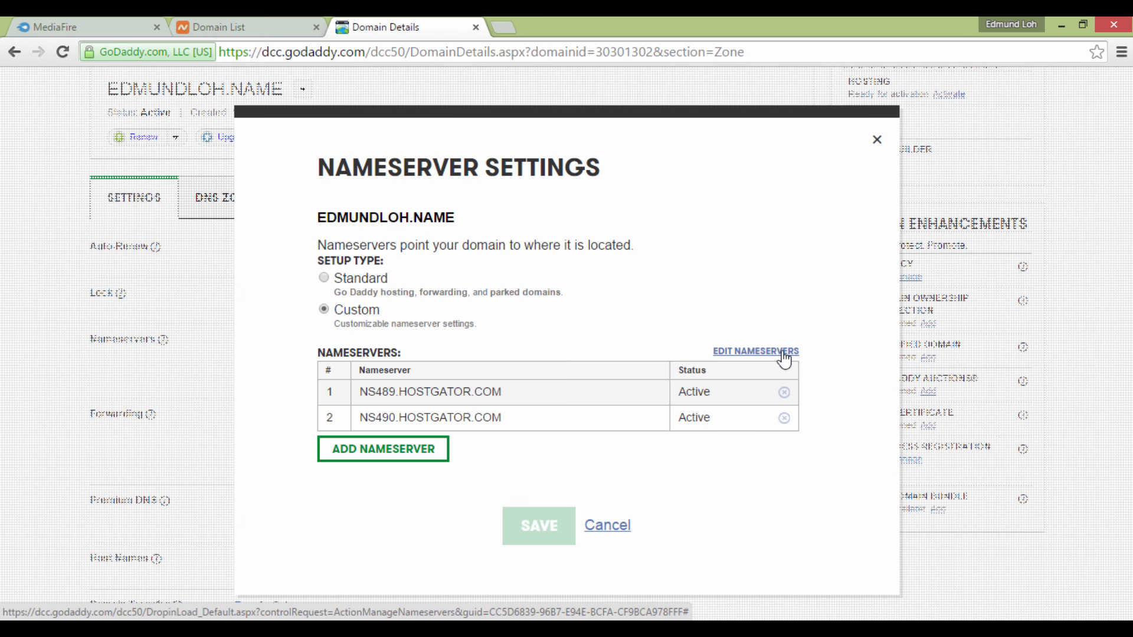
- Edit the nameservers, overwriting the first field then restoring it to NS489.HOSTGATOR.COM
left_click(754, 352)
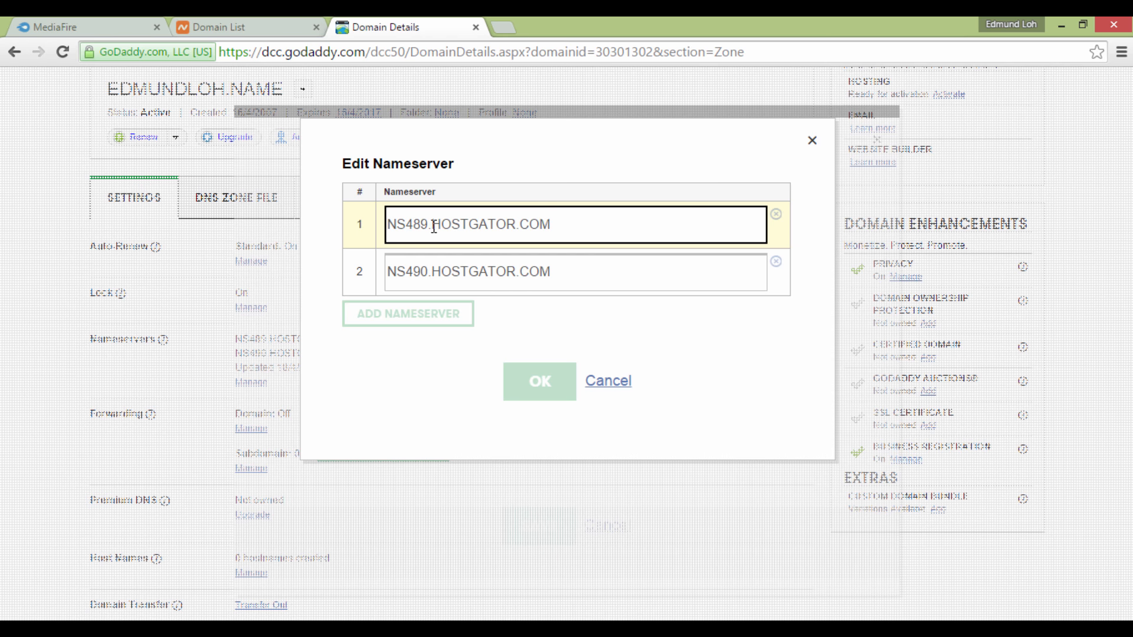
mouse_move(585, 230)
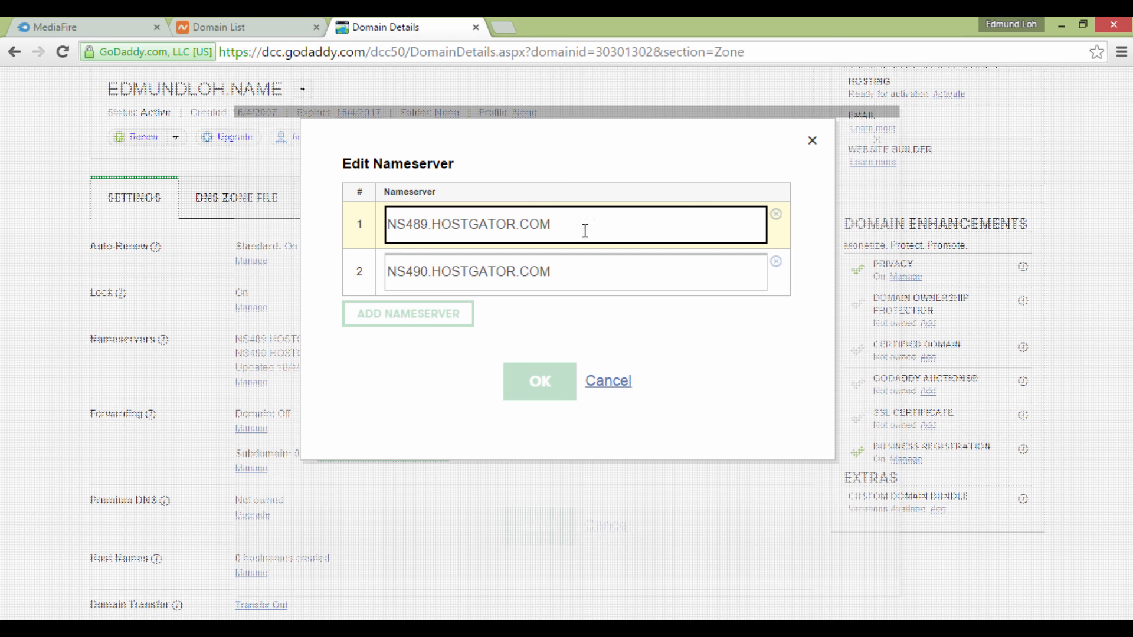
type("13633850")
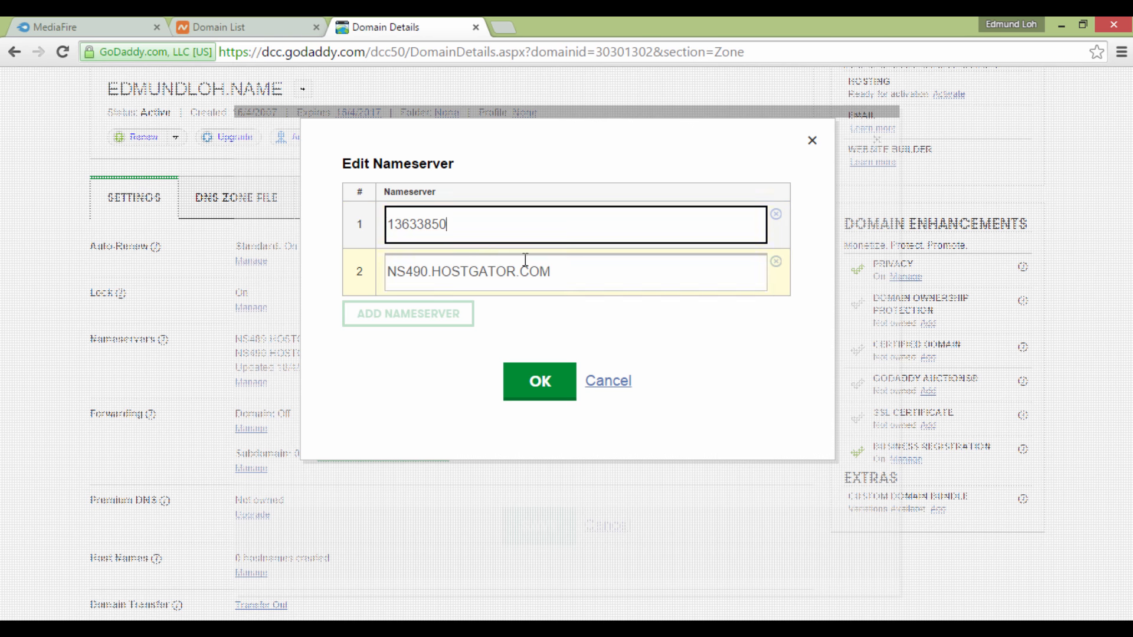
type("NS489.HOSTGATOR.COM")
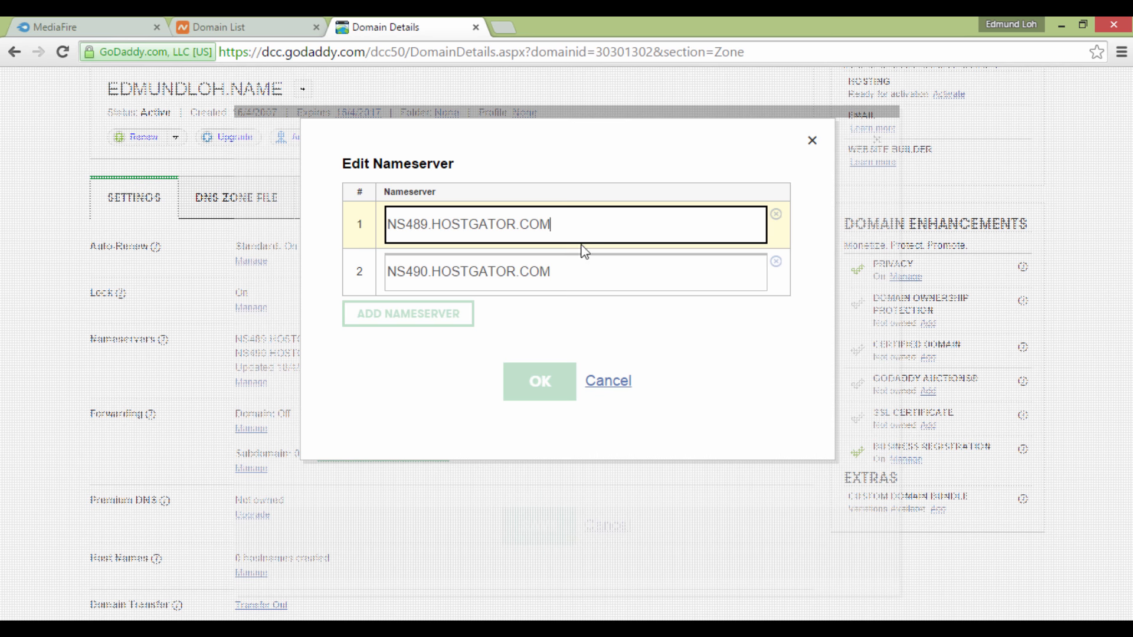
left_click(574, 271)
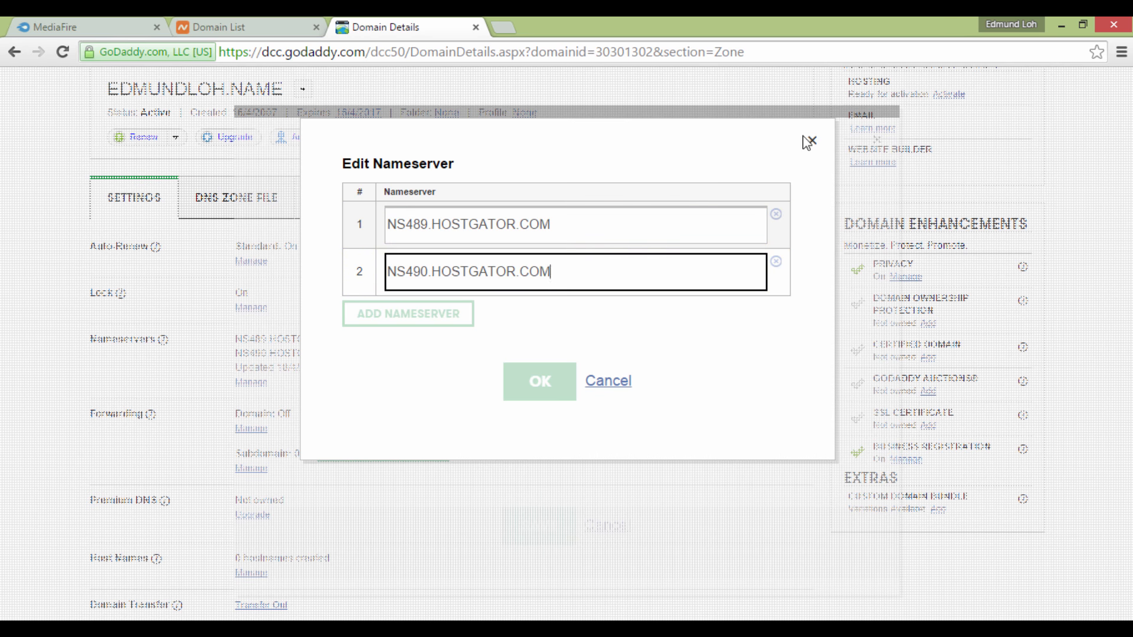
- Close the Edit Nameserver form without changes, keeping both HostGator nameservers active
left_click(539, 381)
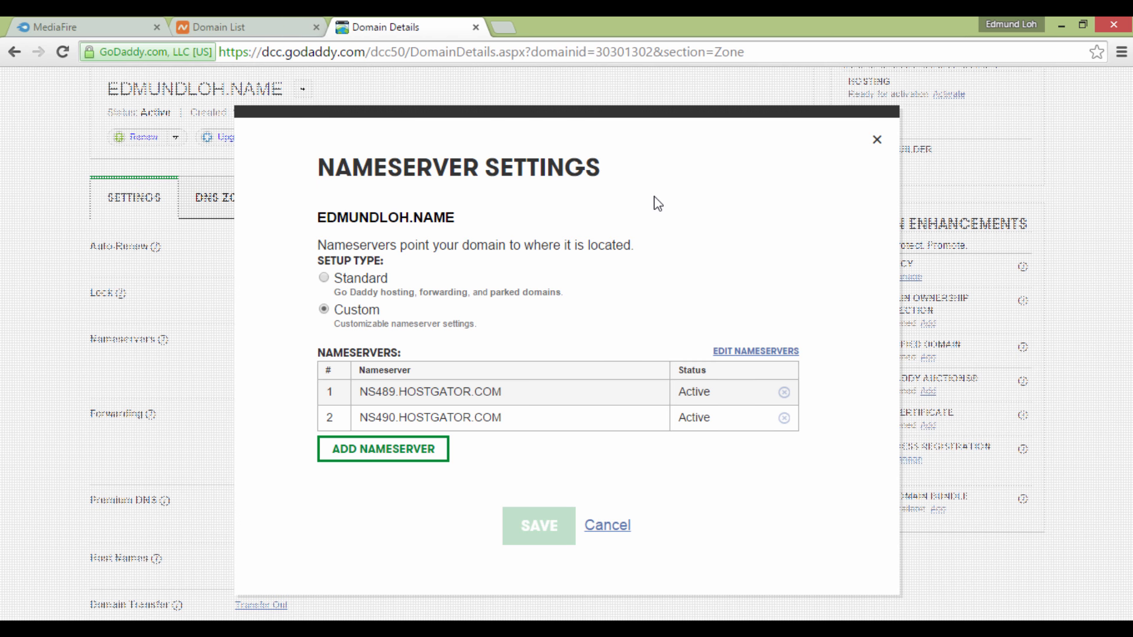
mouse_move(656, 197)
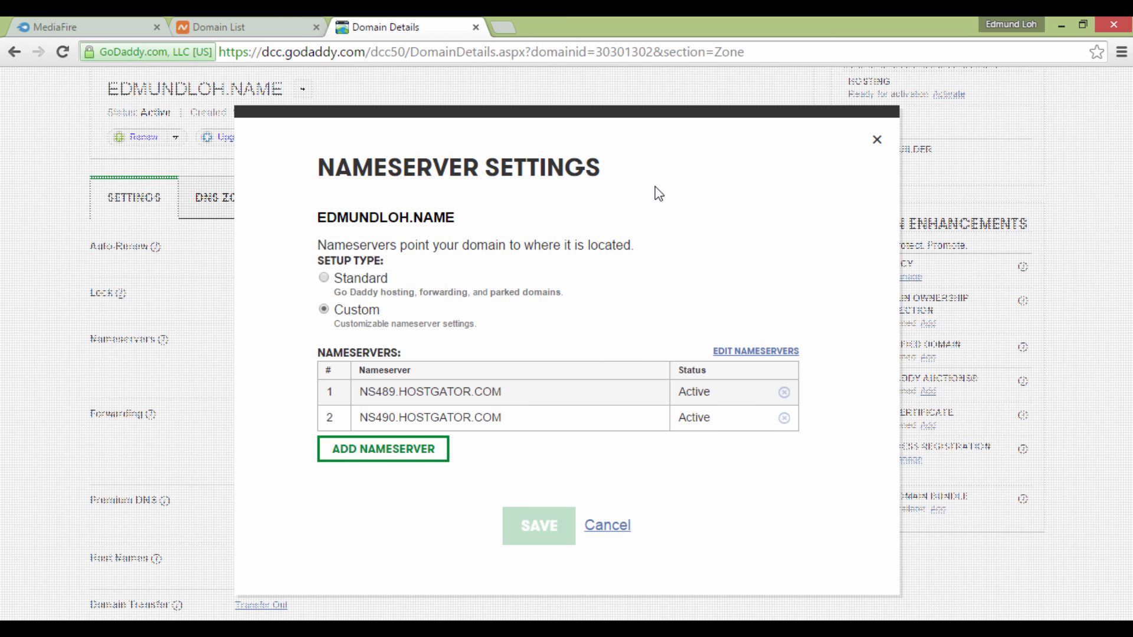
mouse_move(524, 532)
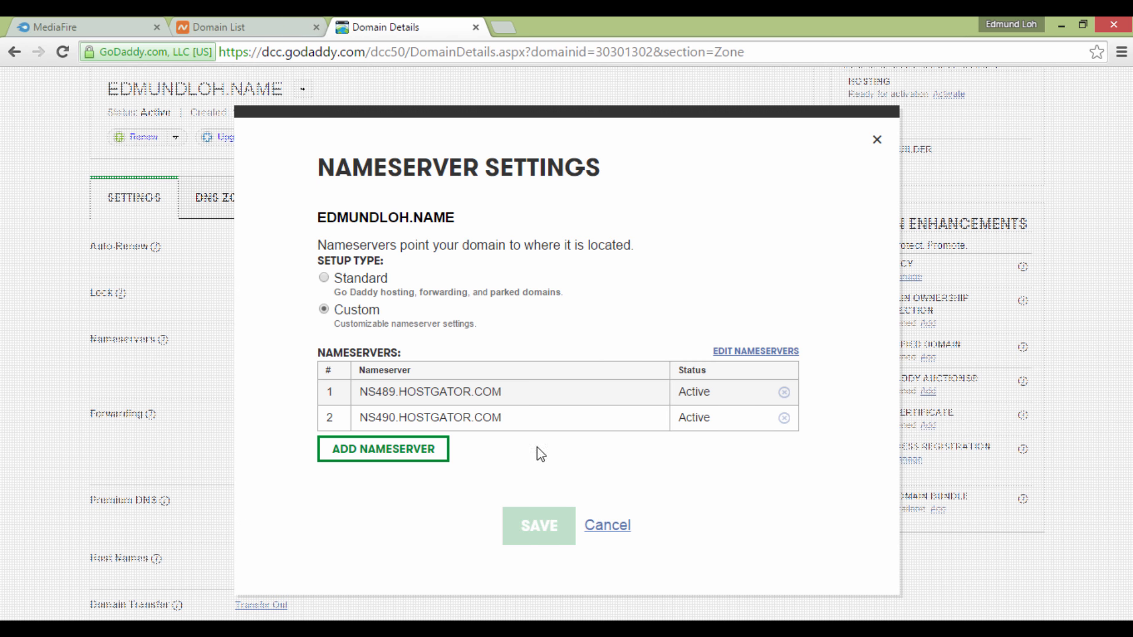
mouse_move(444, 204)
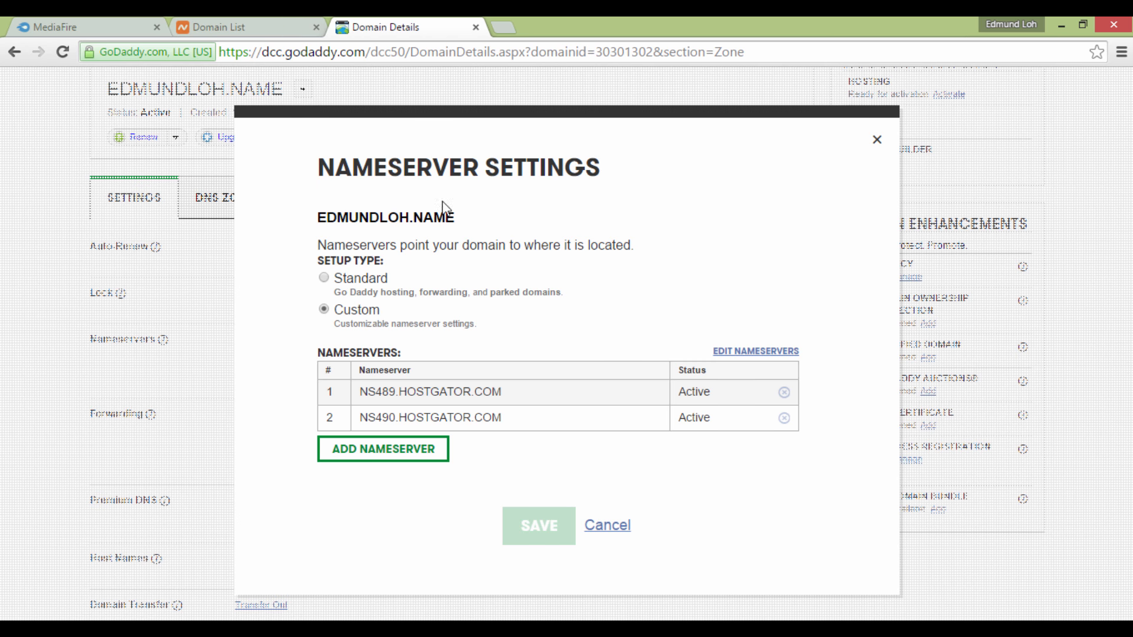
mouse_move(553, 527)
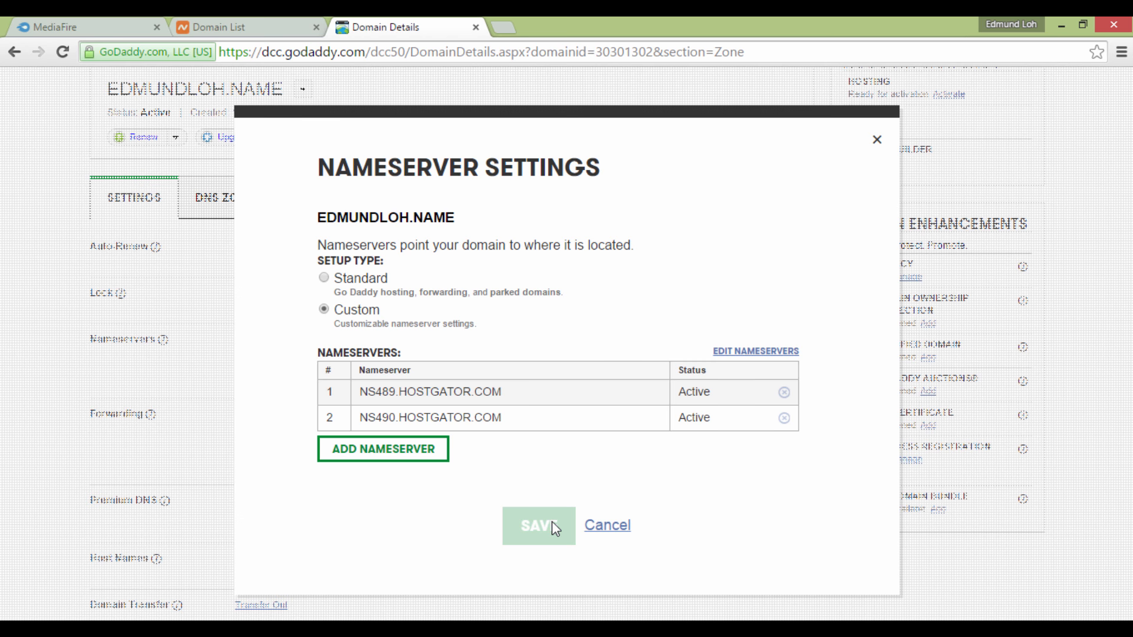